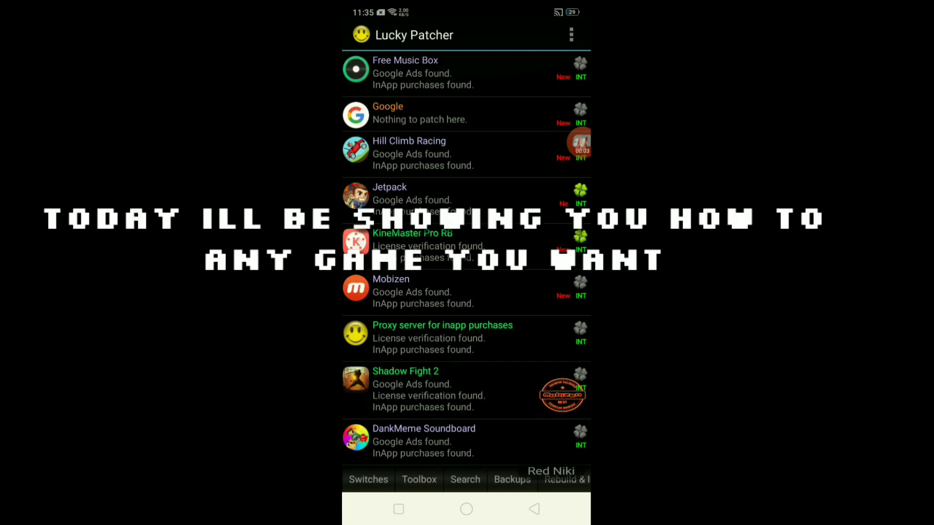
Rebuild Hill Climb Racing using the 'APK rebuilt for InApp and LVL emulation' option
scroll(down, 3)
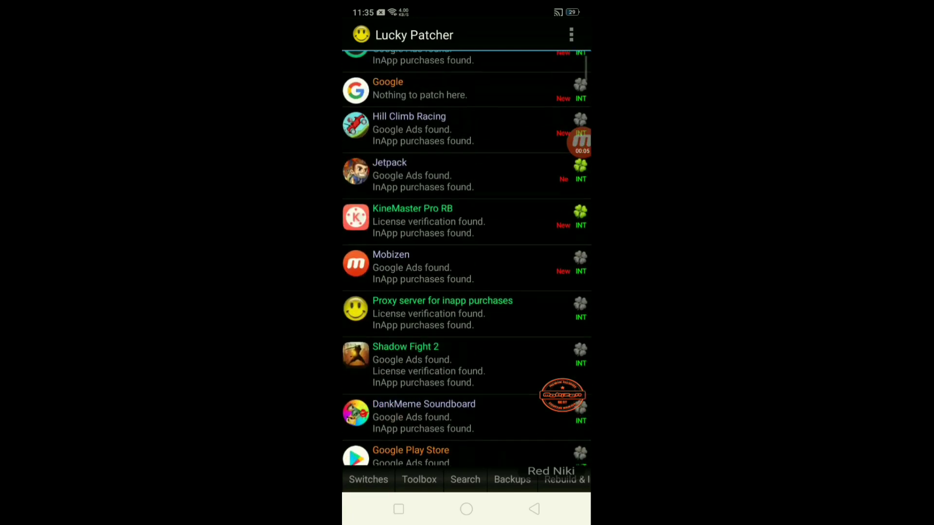
scroll(down, 3)
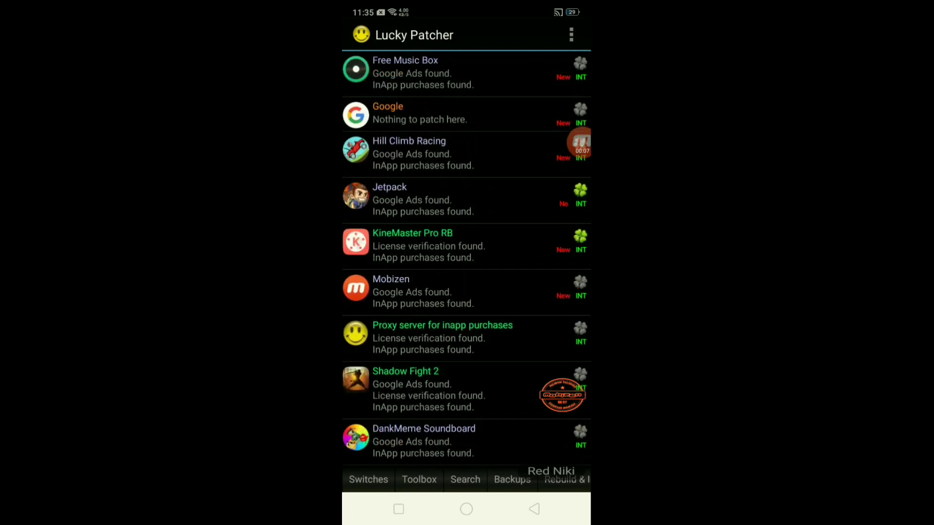
click(409, 154)
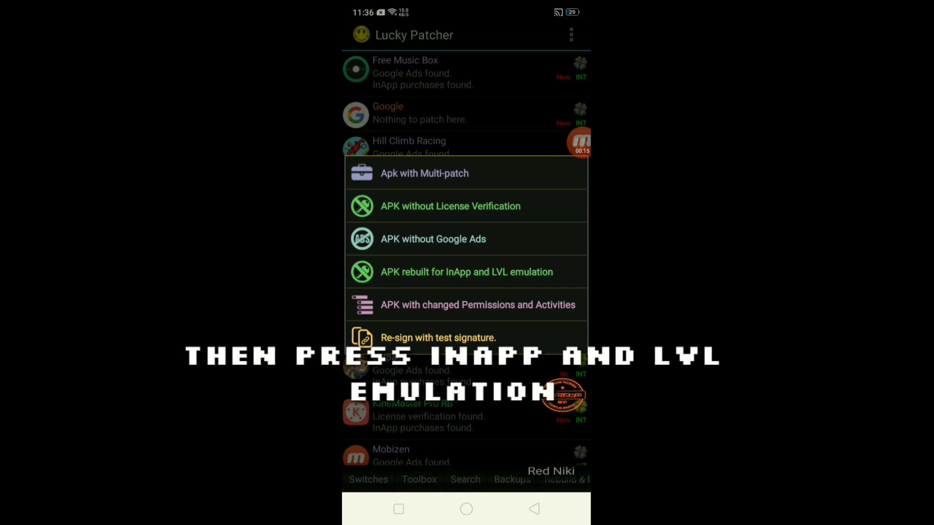
click(467, 273)
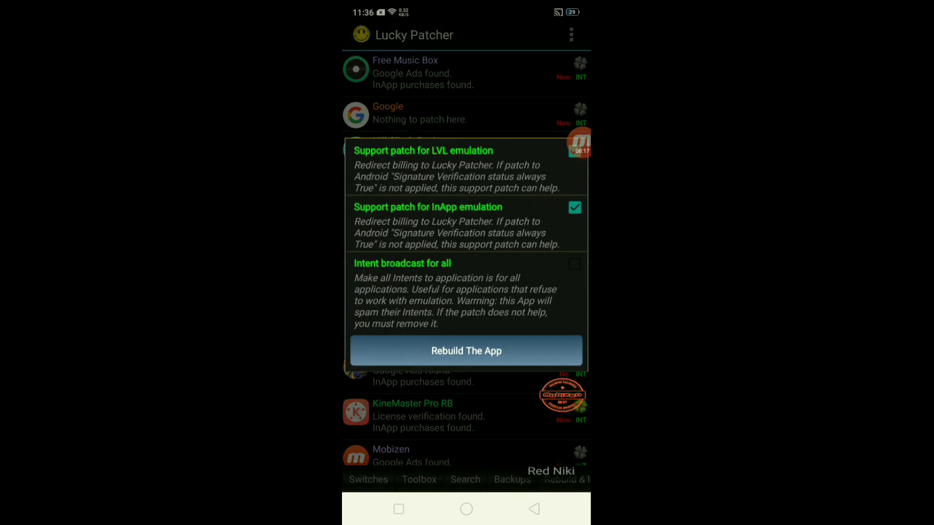
click(466, 350)
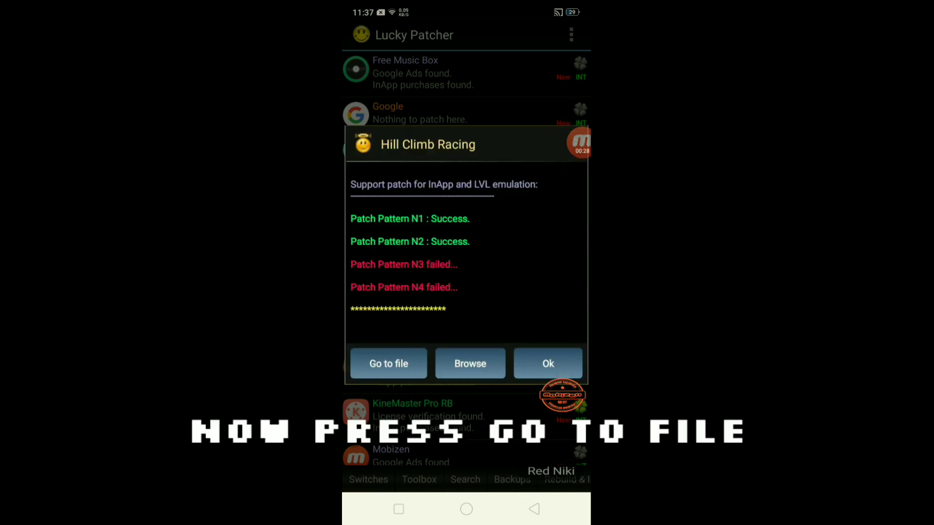
From the rebuilt file, run Uninstall and install and confirm removing the original game
click(389, 364)
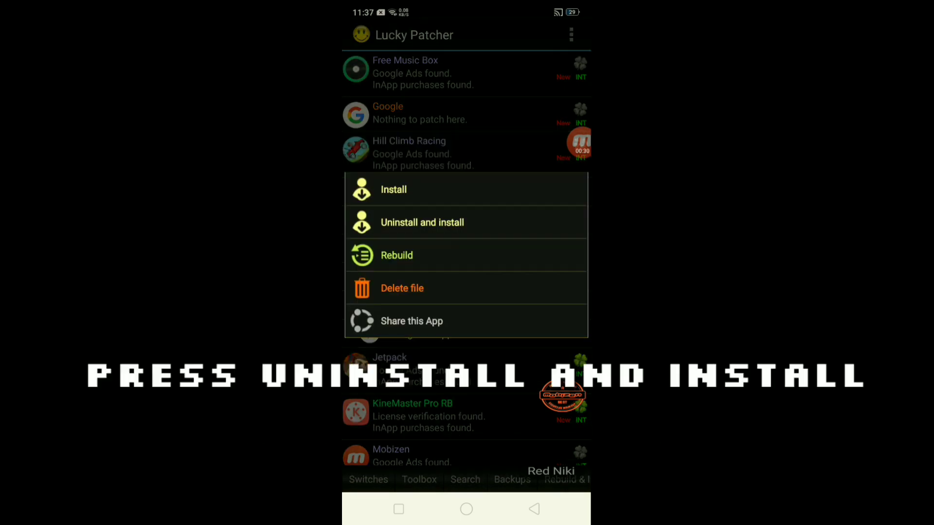
click(422, 222)
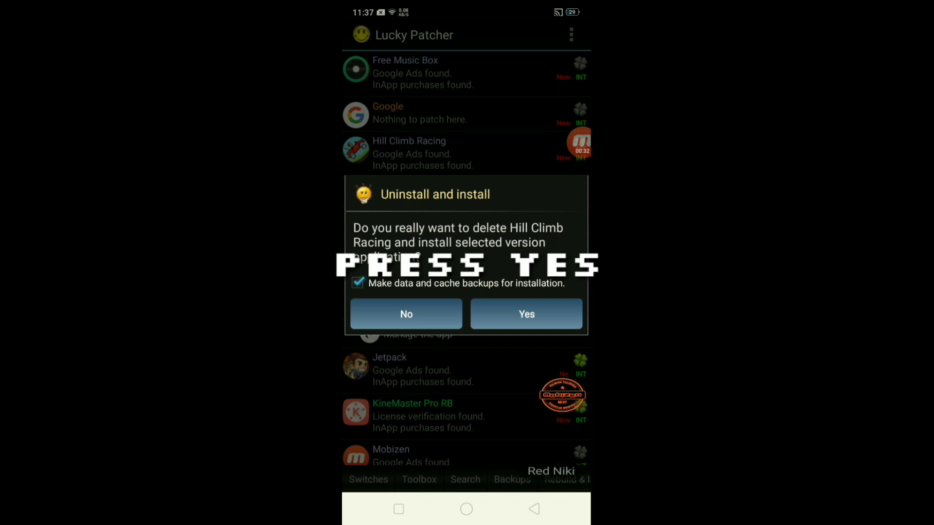
click(527, 314)
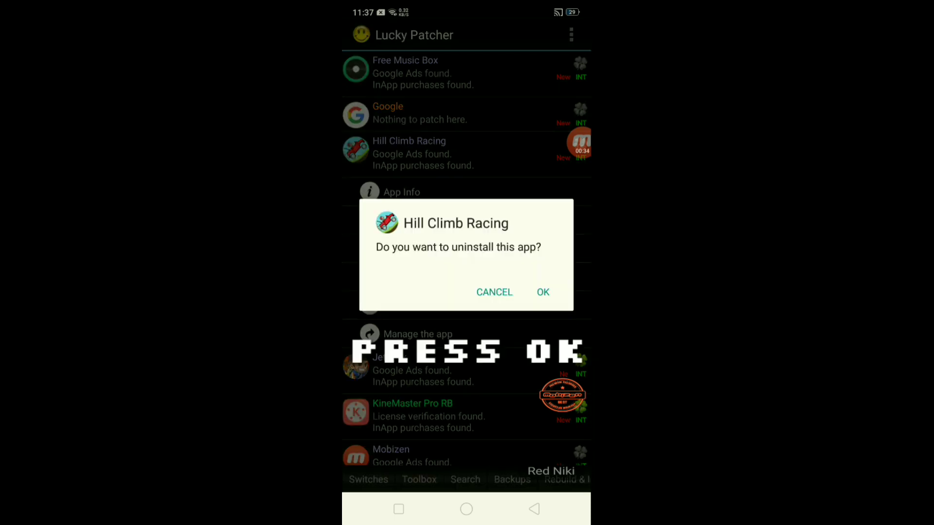
click(543, 292)
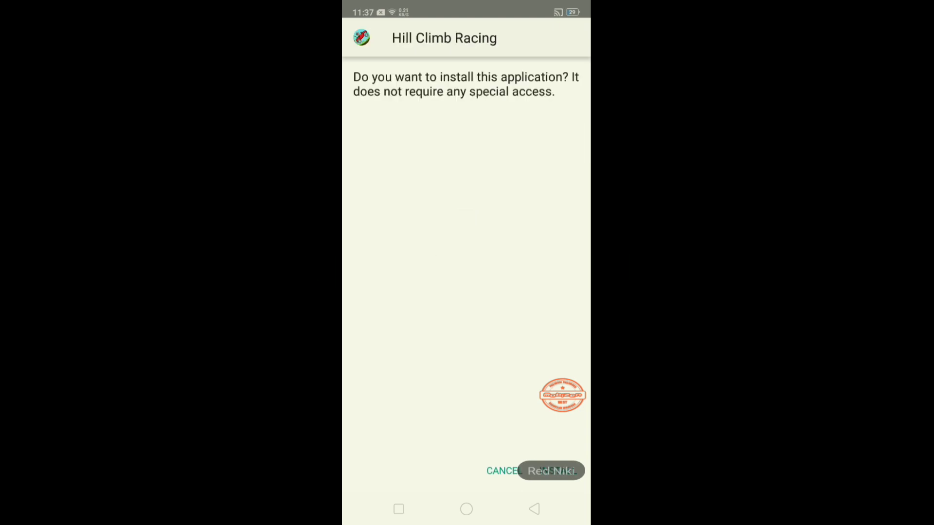
Install the patched Hill Climb Racing through the package installer
click(568, 471)
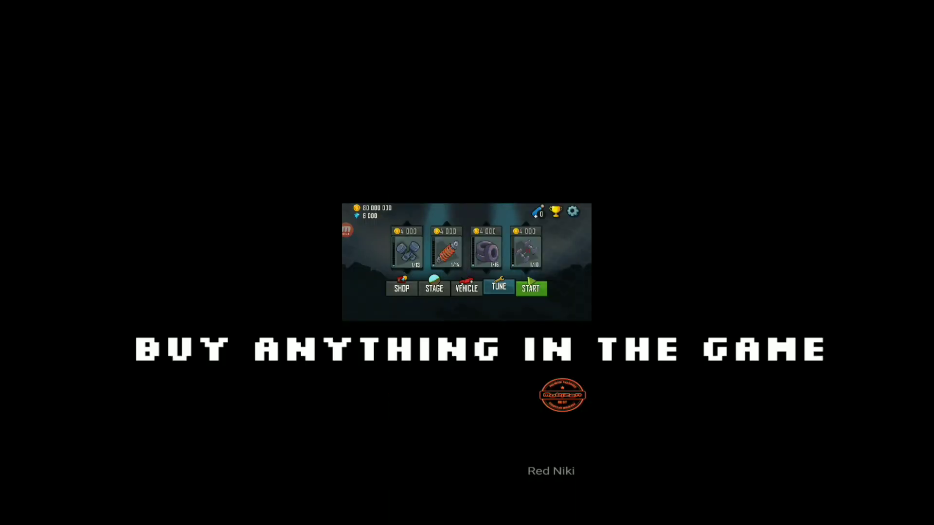
Buy an engine upgrade on the Tune screen with the unlimited coin balance
click(407, 252)
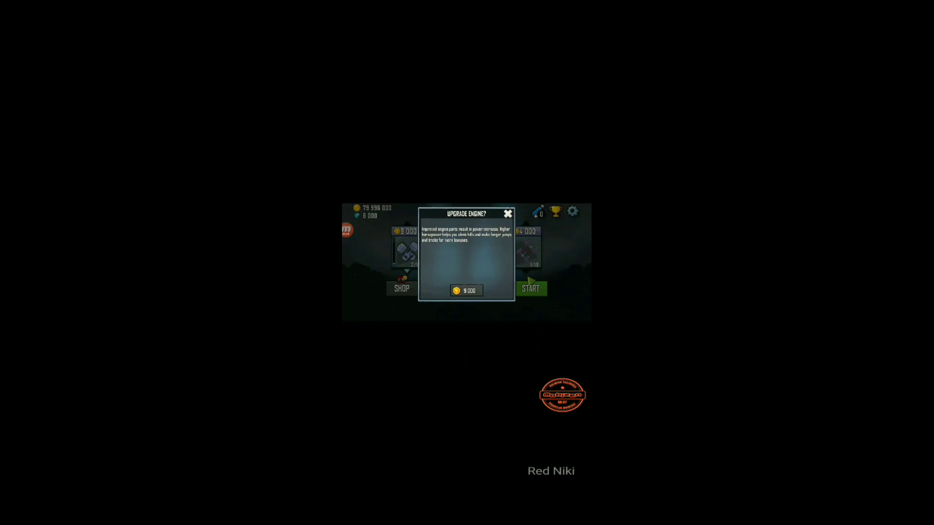
click(467, 290)
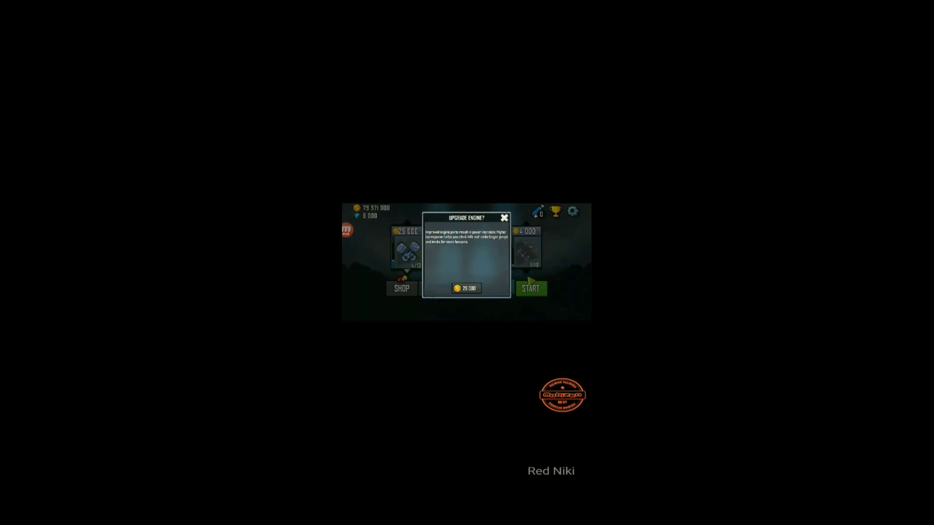